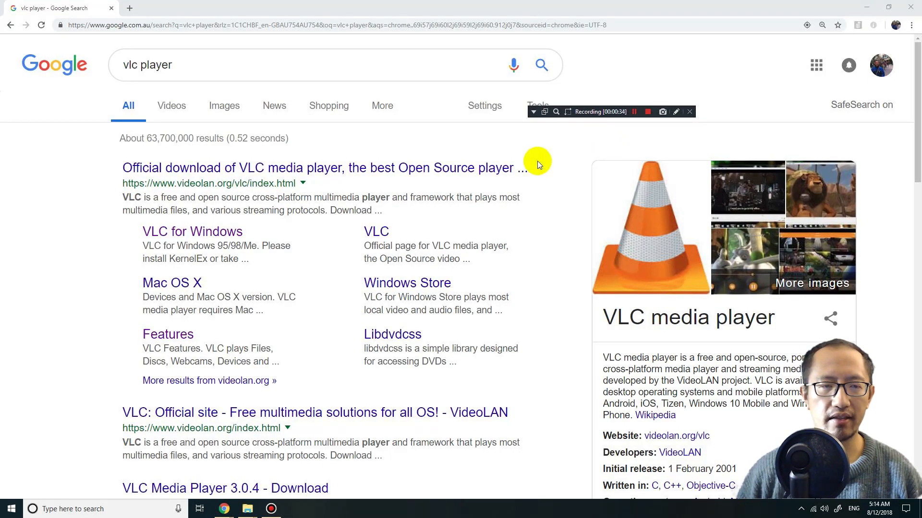
{"action": "mouse_move", "coordinate": [217, 62]}
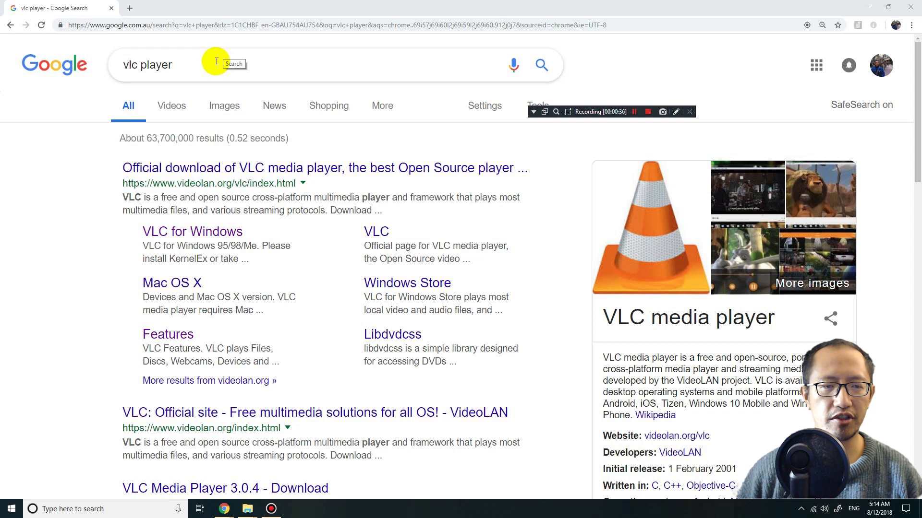
{"action": "mouse_move", "coordinate": [210, 171]}
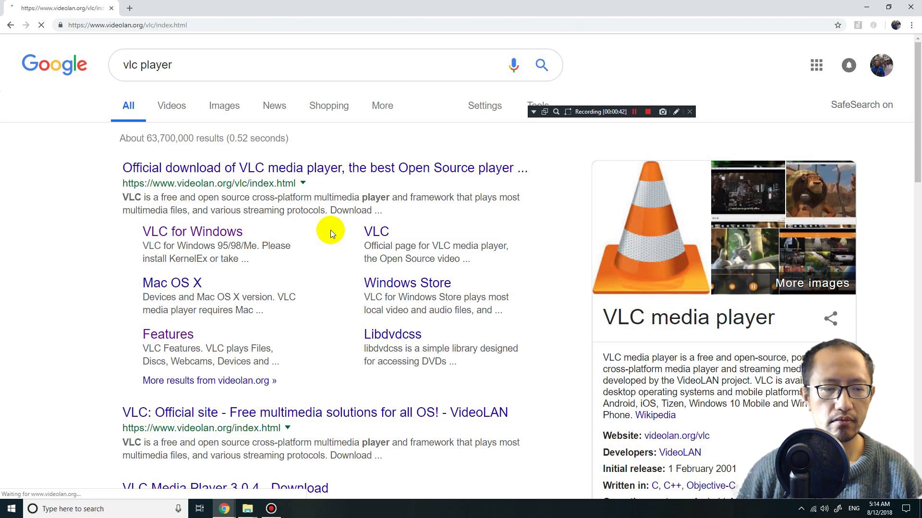
Open the official VideoLAN site from Google and start the VLC 3.0.4 Windows download
{"action": "left_click", "coordinate": [324, 168]}
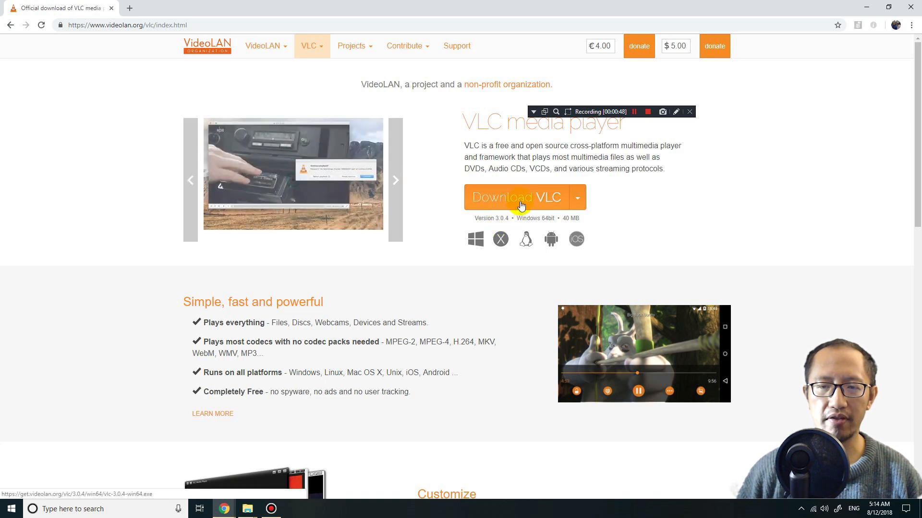
{"action": "left_click", "coordinate": [515, 197]}
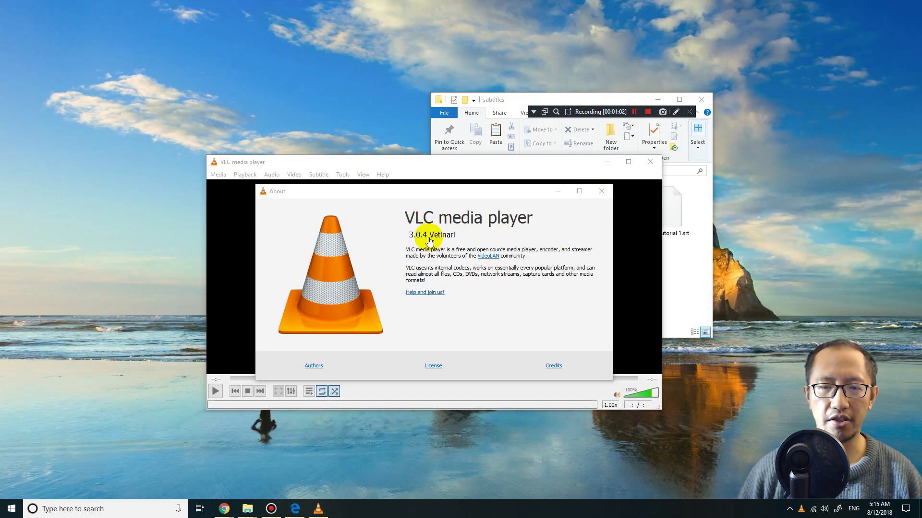
{"action": "mouse_move", "coordinate": [455, 252]}
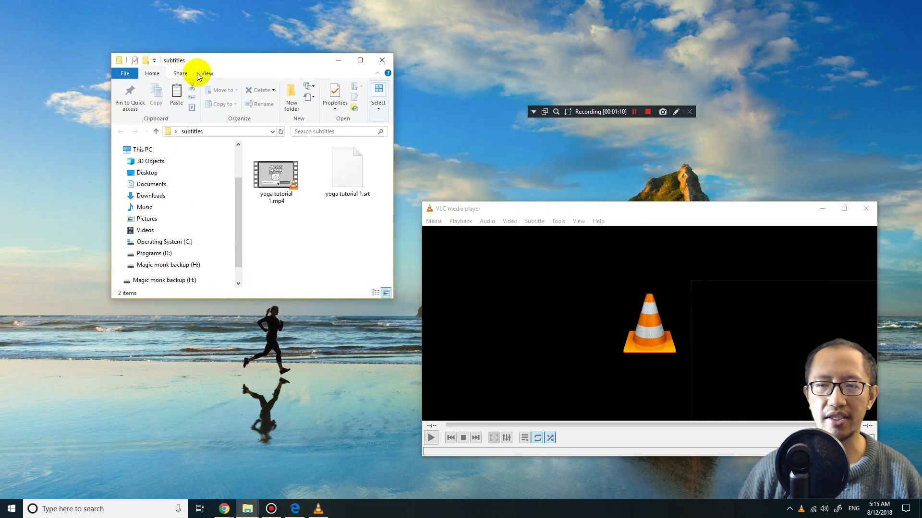
Close the VLC About window and view yoga tutorial 1.mp4 and its .srt in the subtitles folder
{"action": "left_click", "coordinate": [275, 175]}
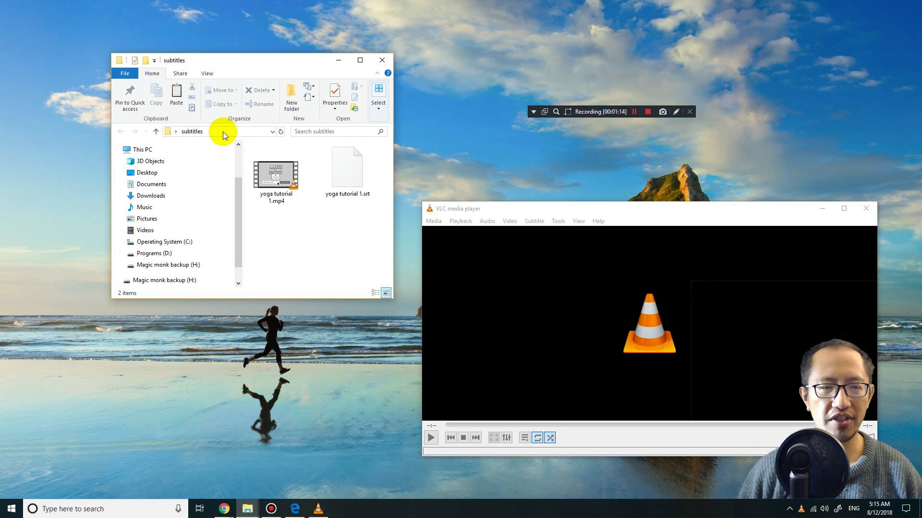
{"action": "left_click", "coordinate": [275, 174]}
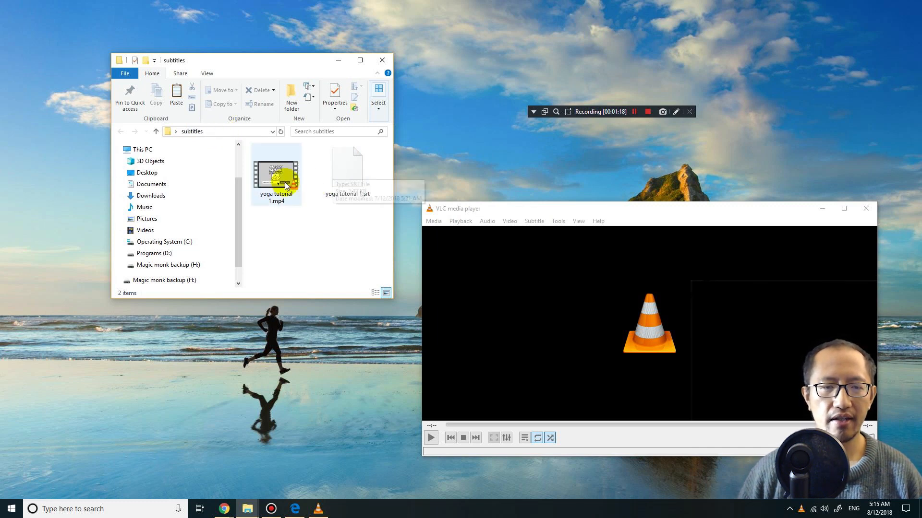
{"action": "mouse_move", "coordinate": [285, 185]}
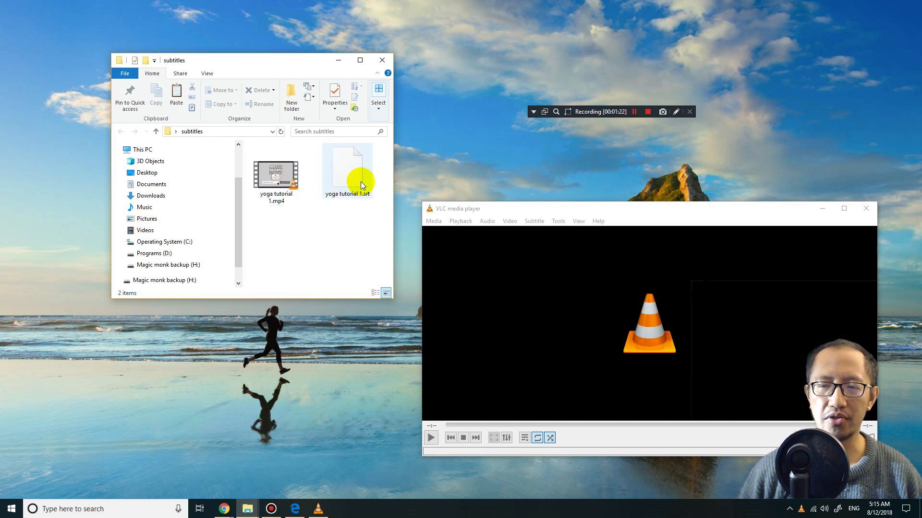
{"action": "mouse_move", "coordinate": [361, 175]}
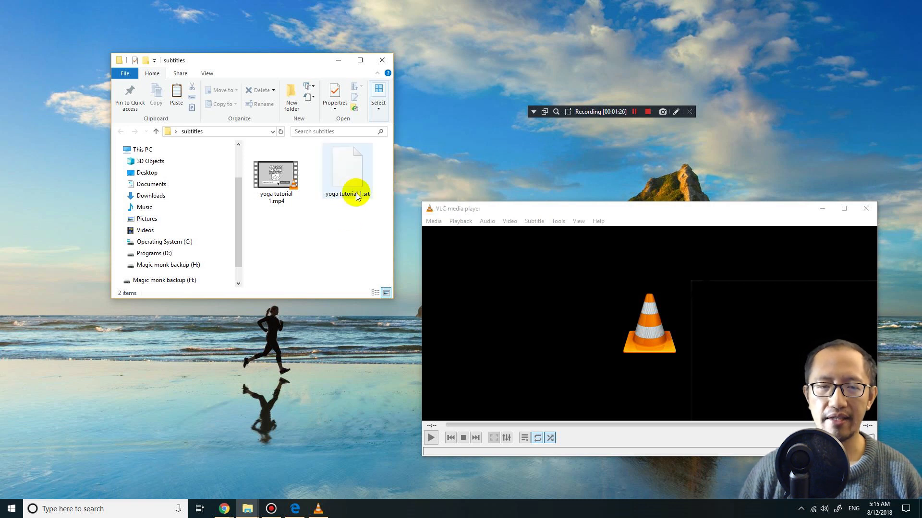
{"action": "mouse_move", "coordinate": [359, 182]}
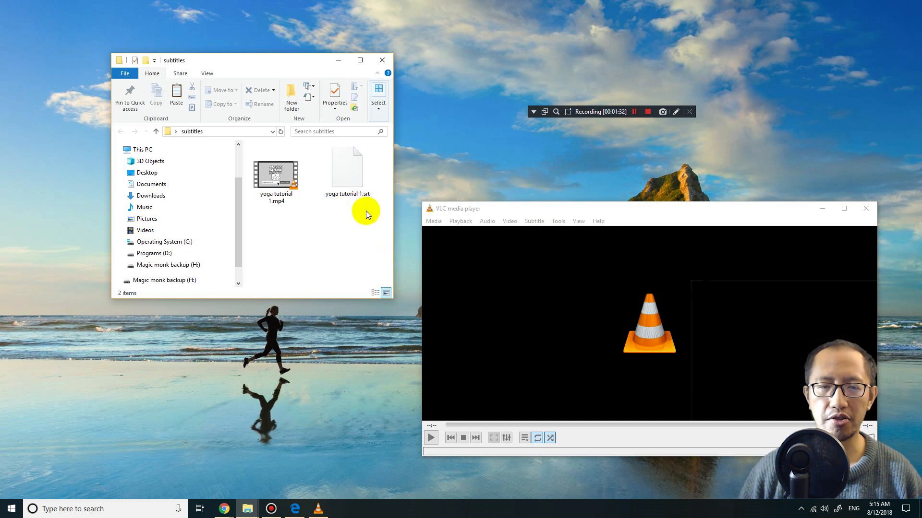
{"action": "mouse_move", "coordinate": [350, 206]}
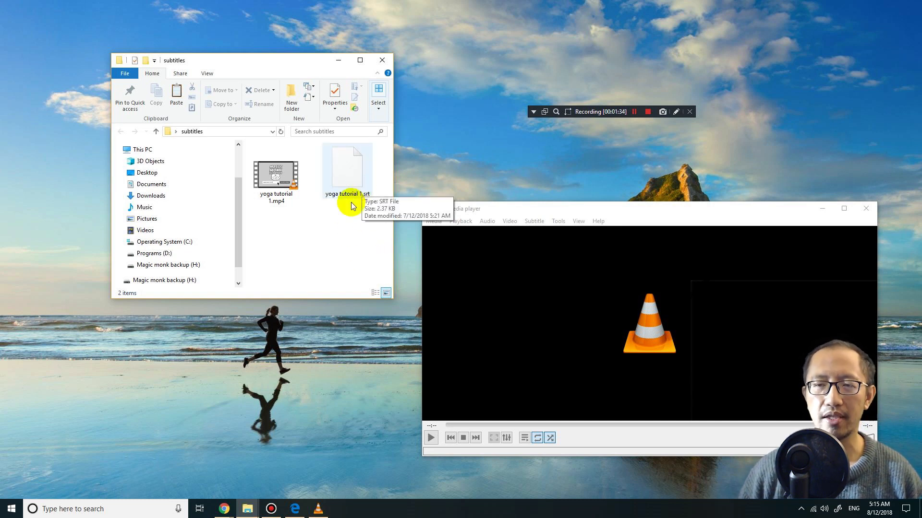
{"action": "mouse_move", "coordinate": [366, 189]}
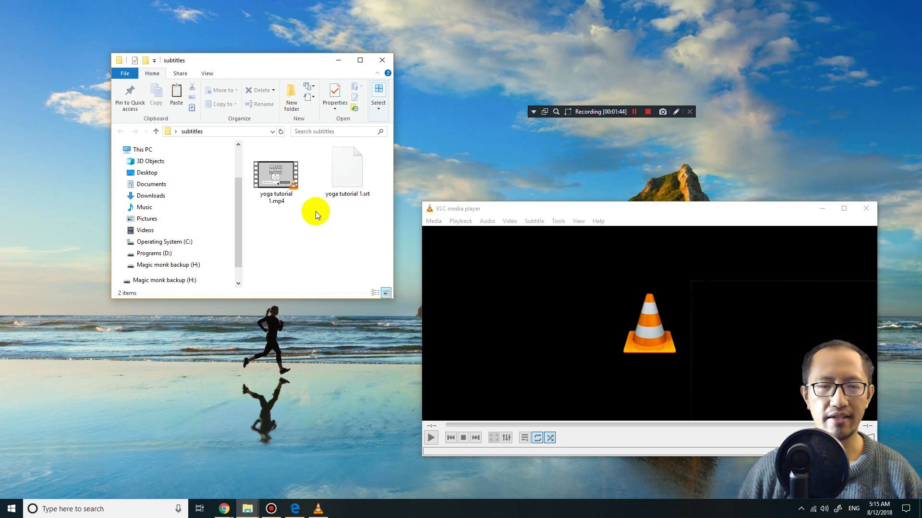
Open yoga tutorial 1.mp4 in VLC and start playback
{"action": "left_click", "coordinate": [276, 171]}
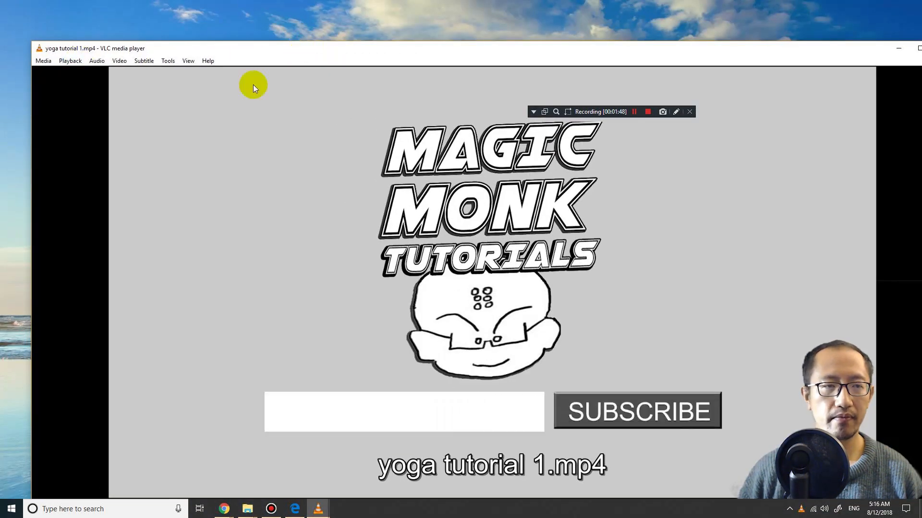
{"action": "type", "text": "magicmonk.org"}
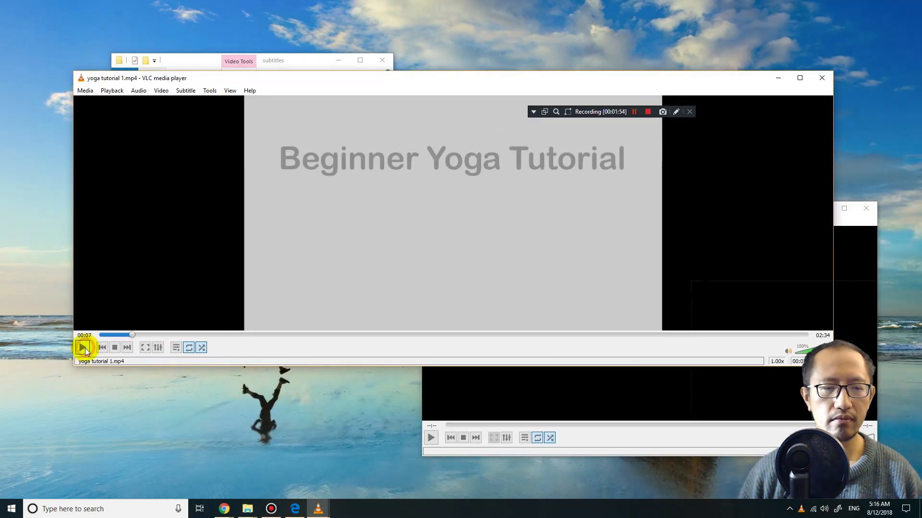
{"action": "left_click", "coordinate": [82, 348]}
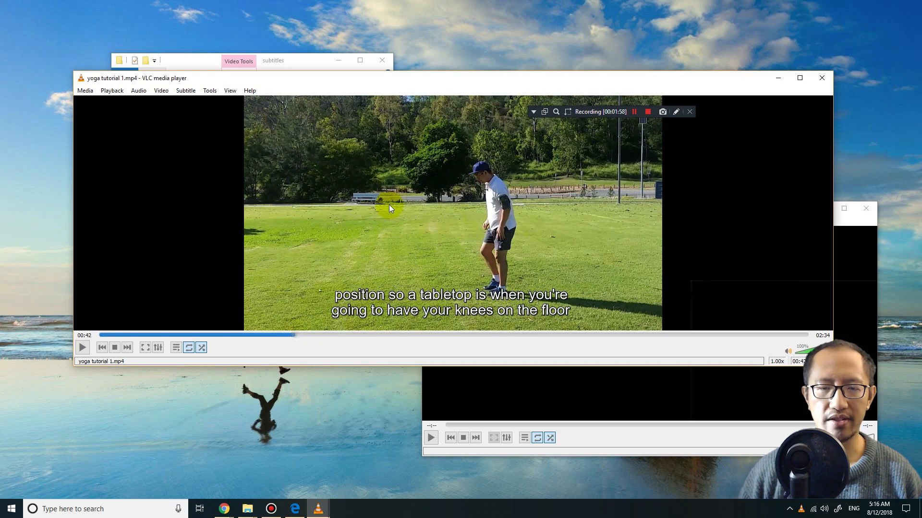
{"action": "left_click", "coordinate": [82, 347]}
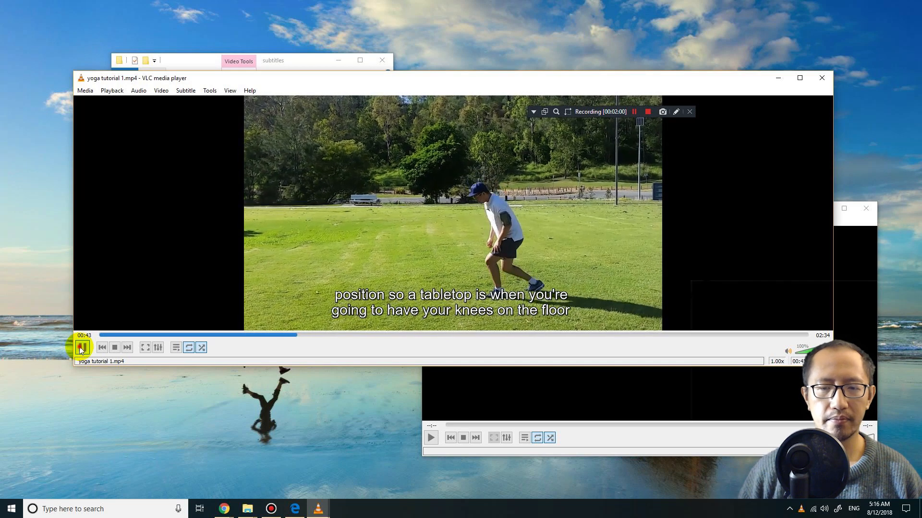
Pause on a captioned scene, check the subtitle track, and close the playback window
{"action": "left_click", "coordinate": [81, 347]}
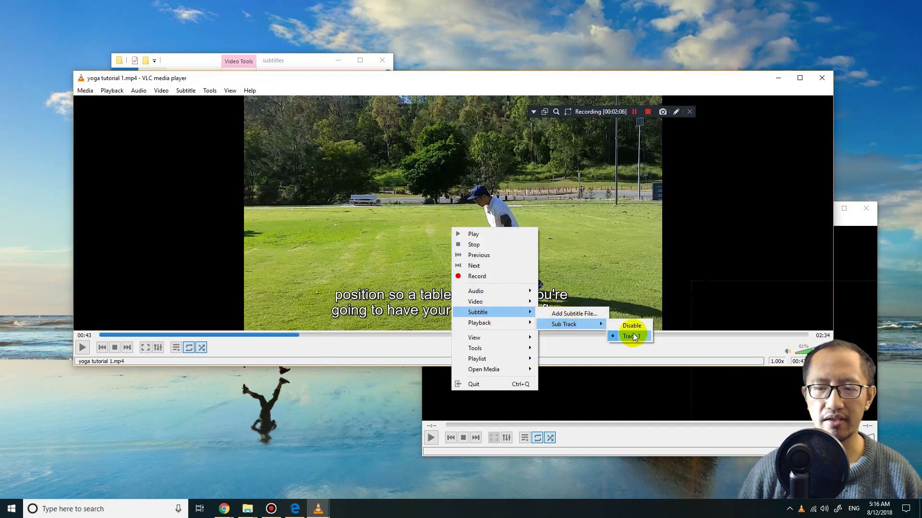
{"action": "left_click", "coordinate": [628, 336]}
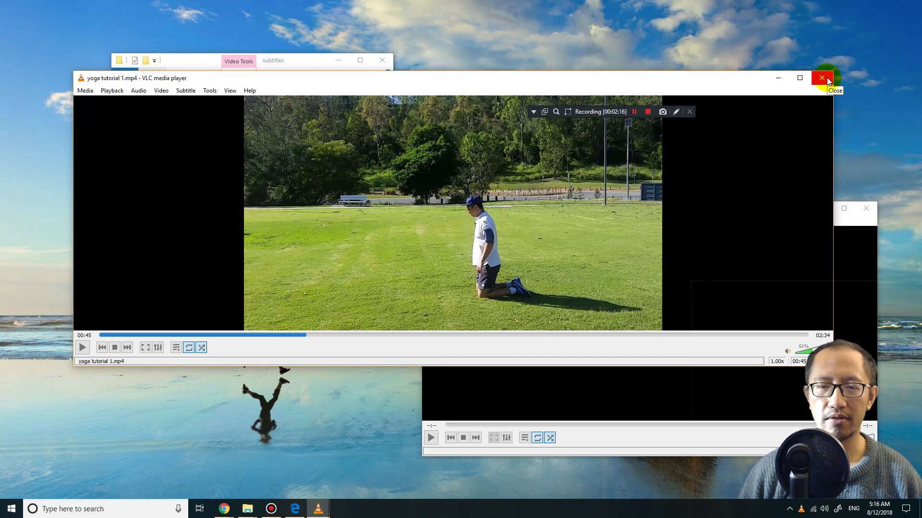
{"action": "left_click", "coordinate": [822, 77]}
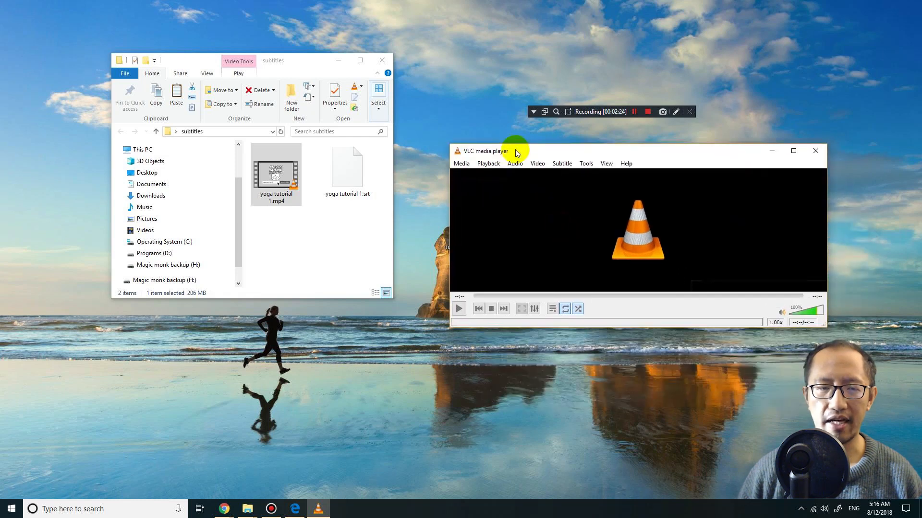
{"action": "mouse_move", "coordinate": [503, 155]}
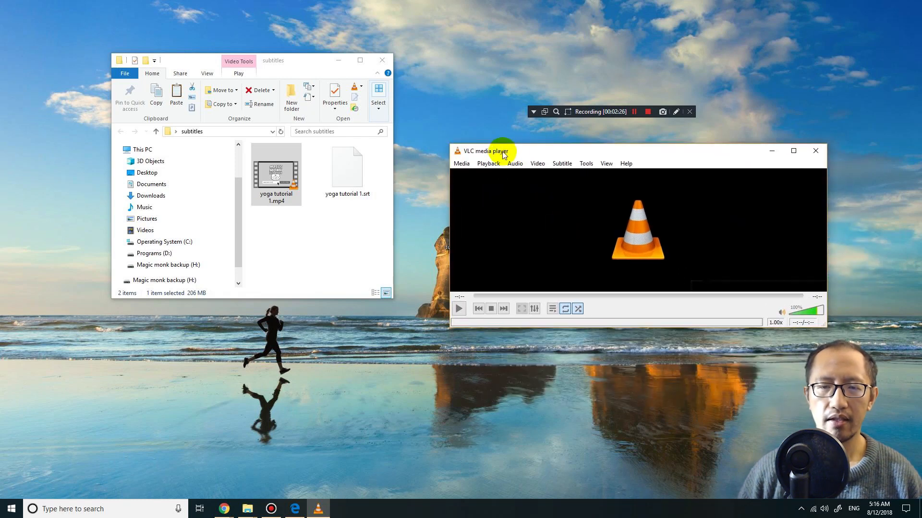
{"action": "mouse_move", "coordinate": [815, 150]}
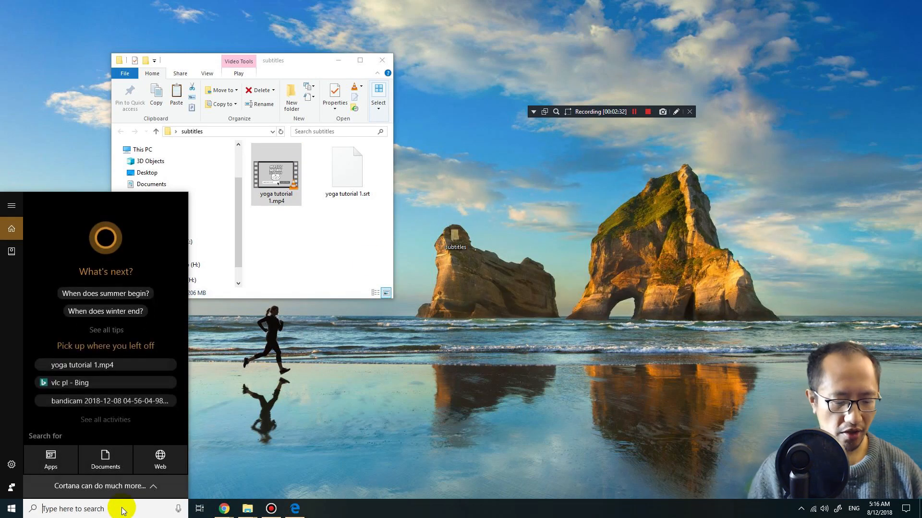
Search the Start menu for vlc and launch VLC media player
{"action": "type", "text": "vlc"}
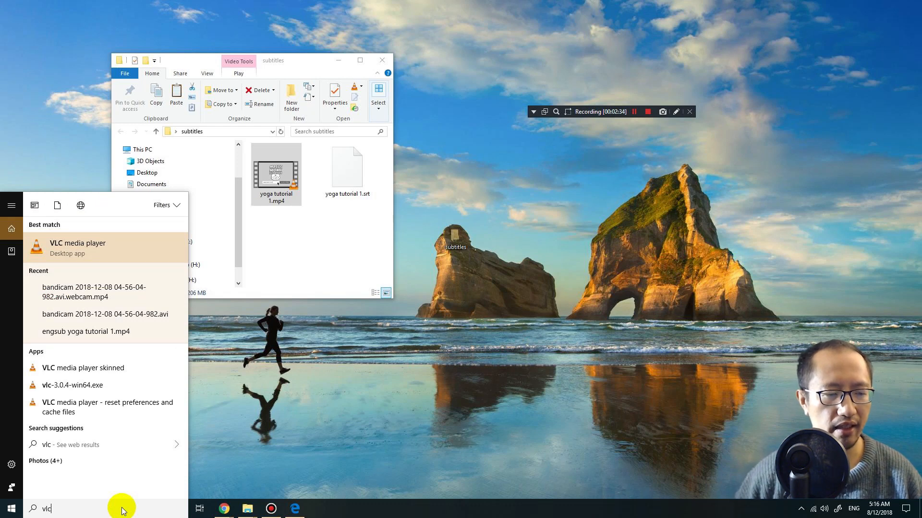
{"action": "mouse_move", "coordinate": [115, 407]}
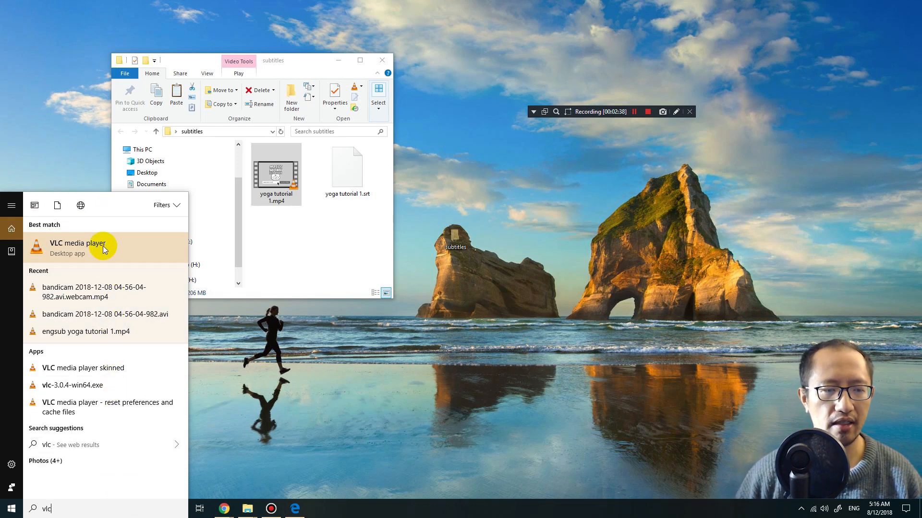
{"action": "left_click", "coordinate": [77, 244]}
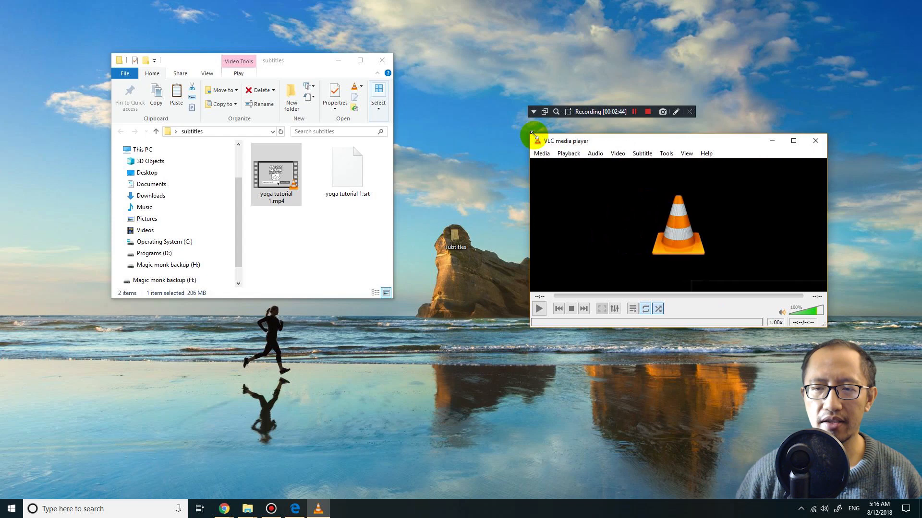
Start a Media > Stream setup with yoga tutorial 1.mp4 from Desktop\subtitles as source
{"action": "left_click", "coordinate": [541, 153]}
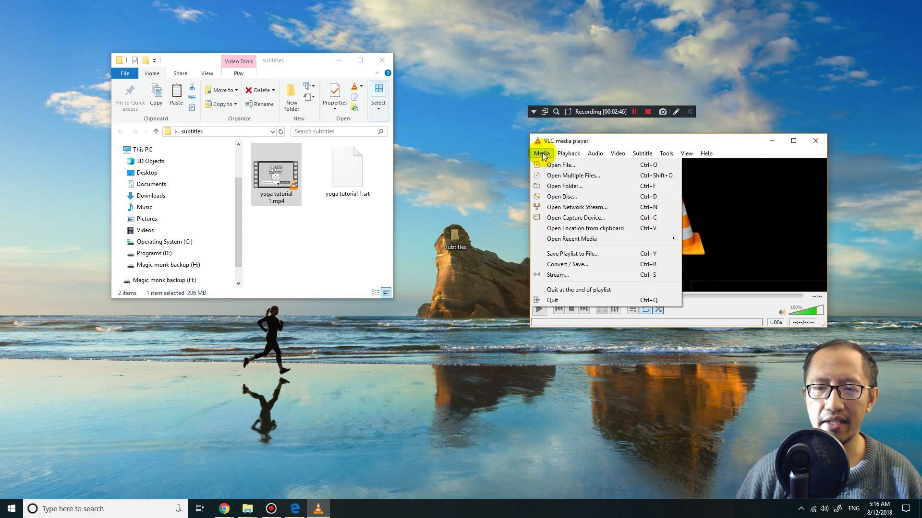
{"action": "left_click", "coordinate": [559, 164]}
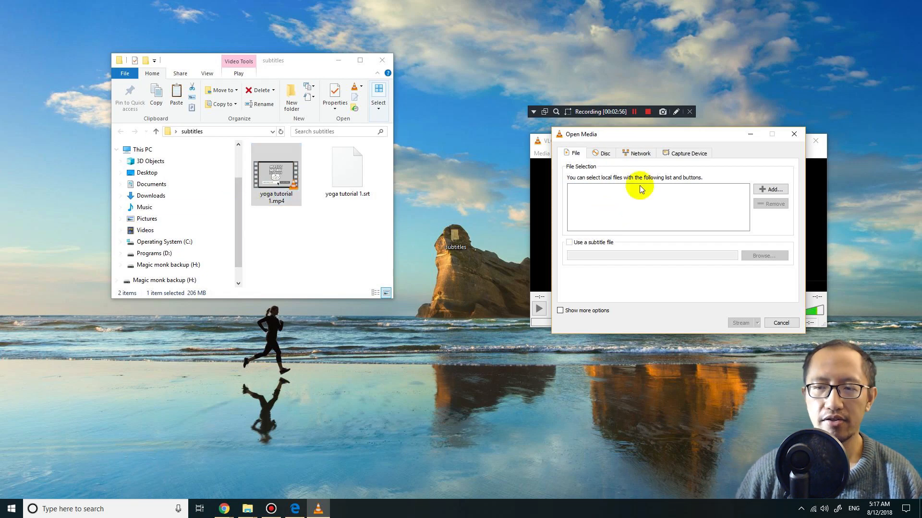
{"action": "left_click", "coordinate": [770, 189]}
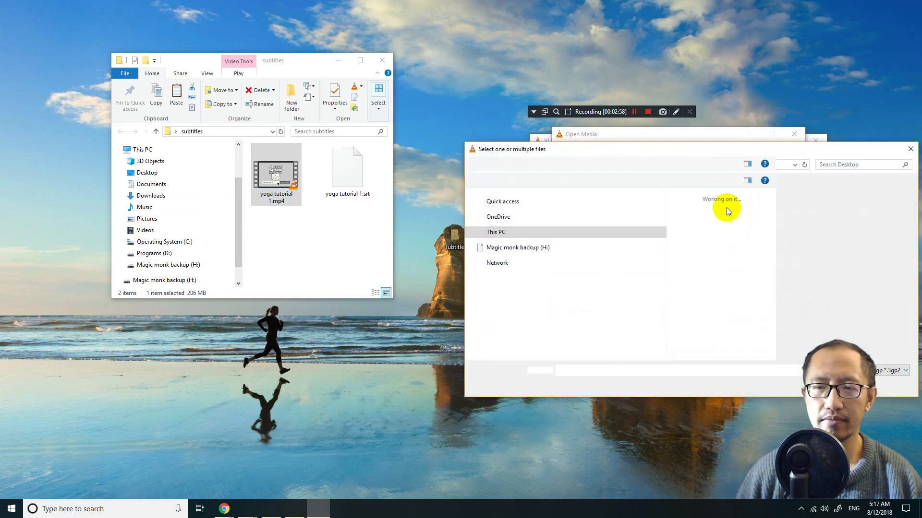
{"action": "left_click", "coordinate": [501, 255]}
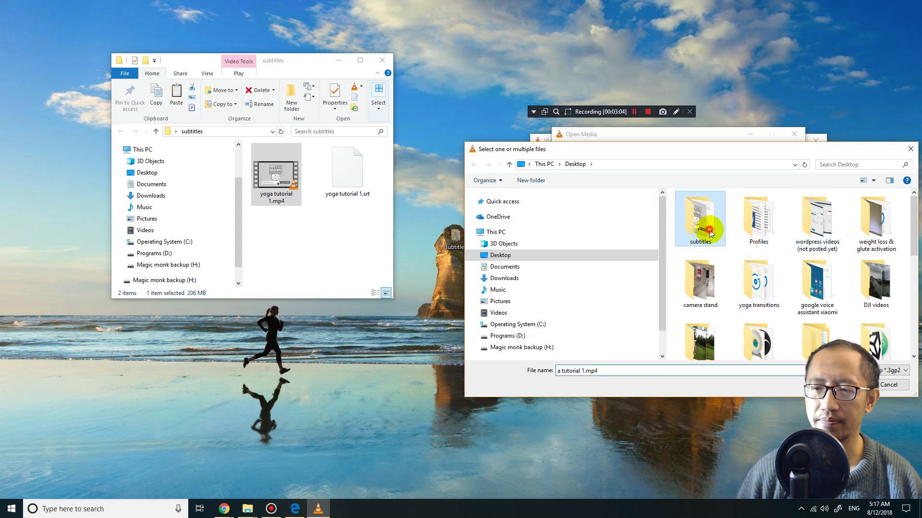
{"action": "double_click", "coordinate": [699, 218]}
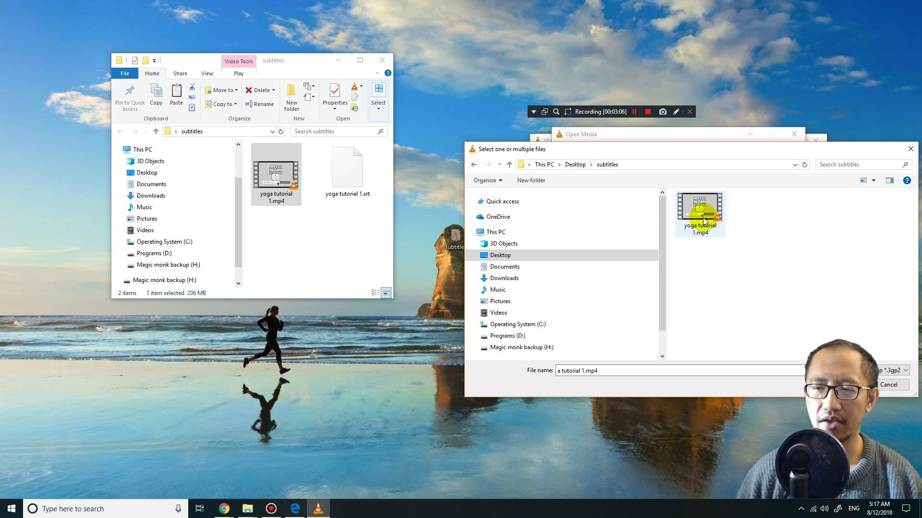
{"action": "left_click", "coordinate": [699, 213]}
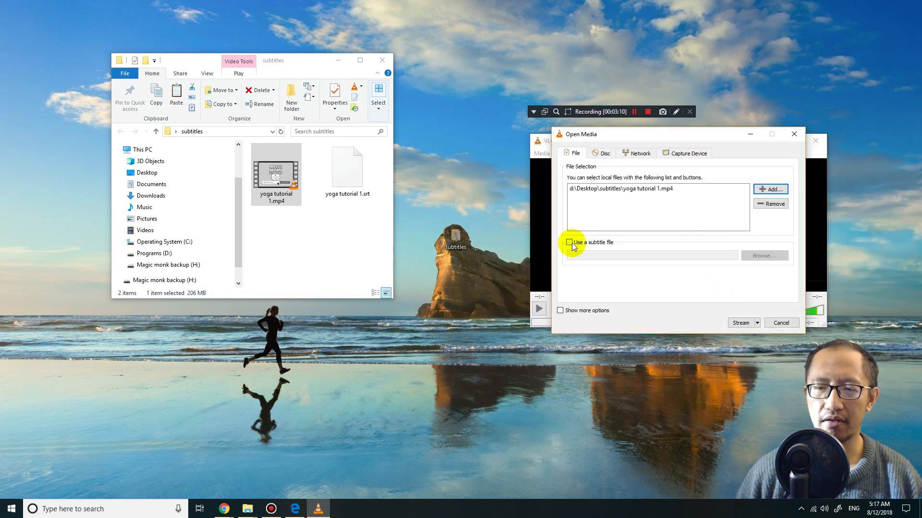
{"action": "mouse_move", "coordinate": [614, 245]}
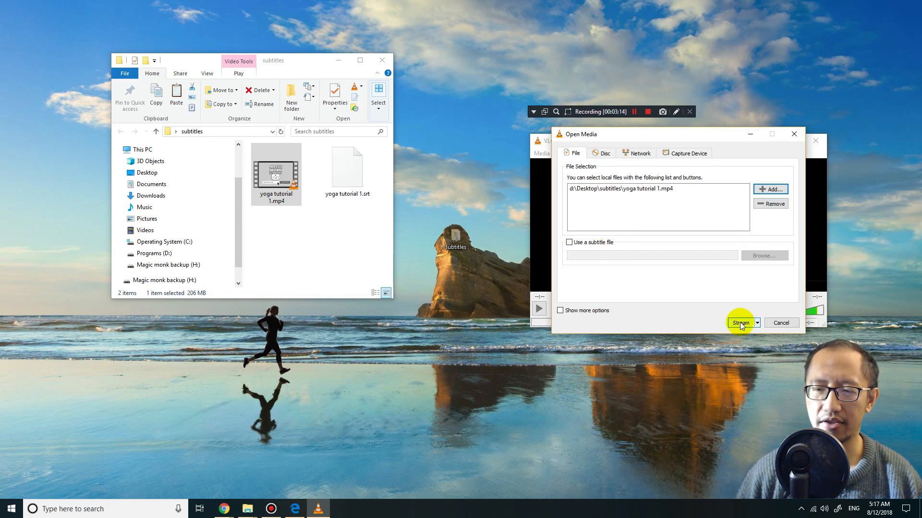
Set a File destination named engsub yoga tutorial 1.mp4 in the subtitles folder
{"action": "left_click", "coordinate": [740, 322]}
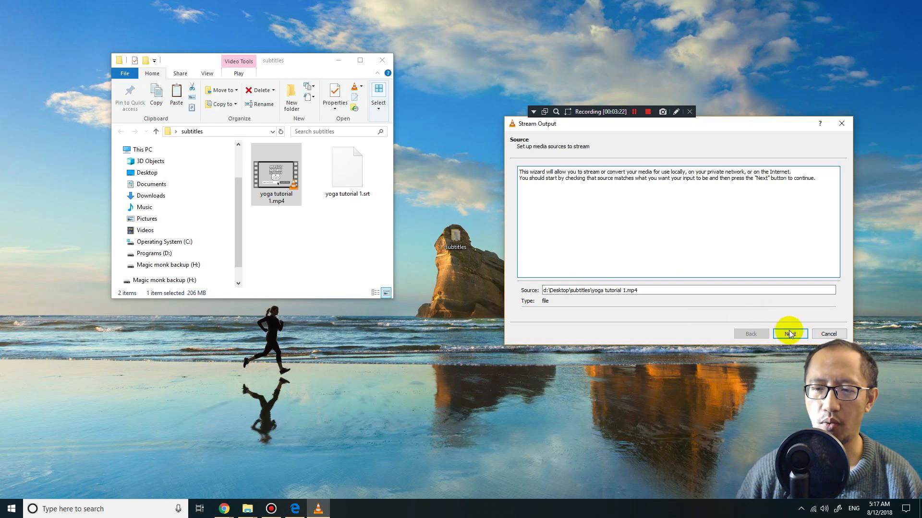
{"action": "left_click", "coordinate": [788, 334]}
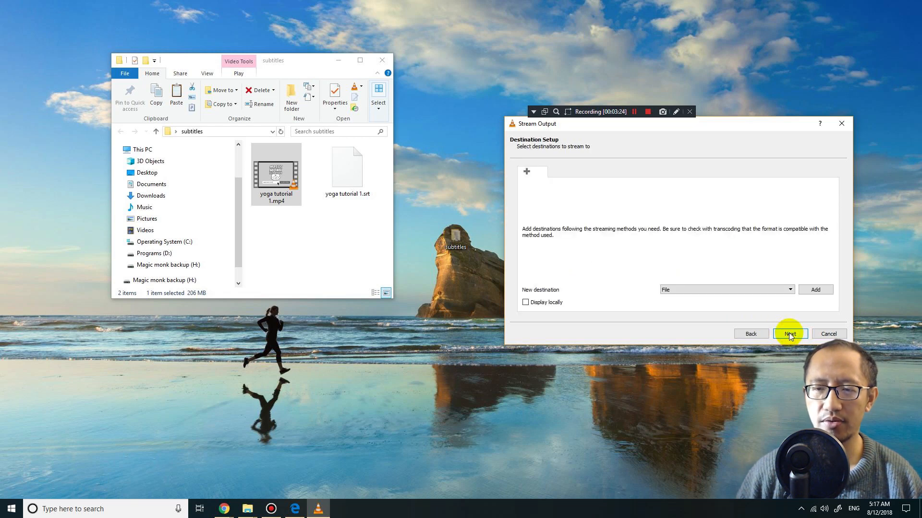
{"action": "mouse_move", "coordinate": [749, 128]}
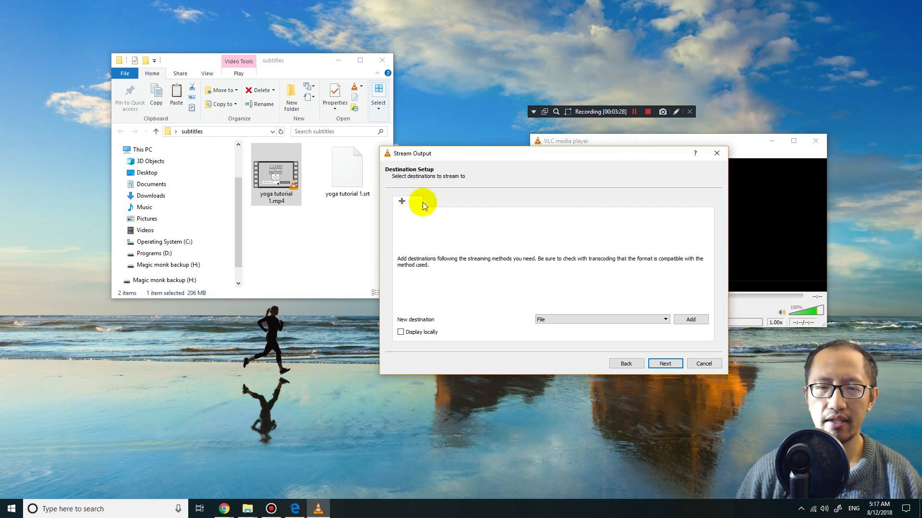
{"action": "mouse_move", "coordinate": [504, 251]}
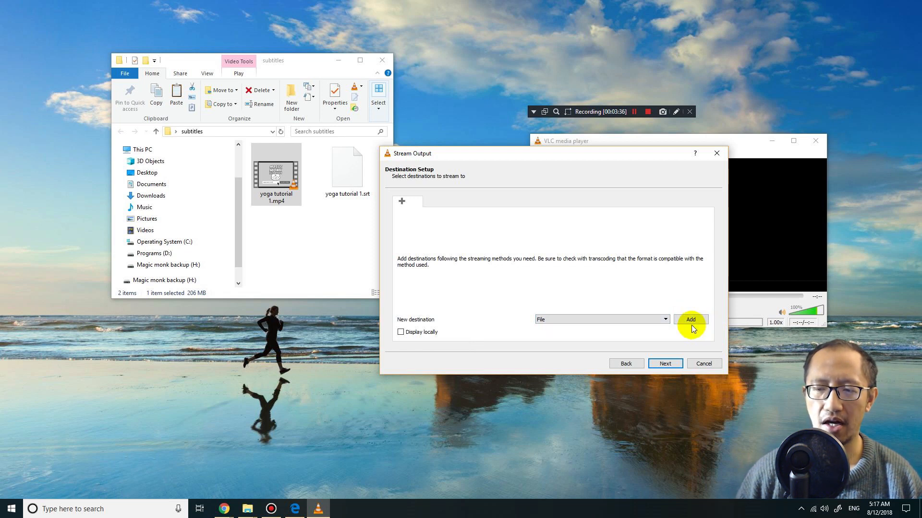
{"action": "left_click", "coordinate": [691, 319]}
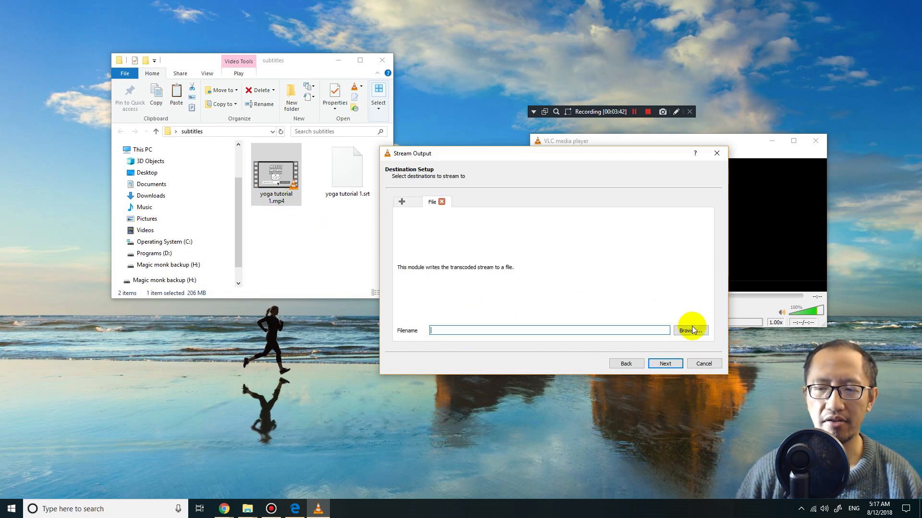
{"action": "left_click", "coordinate": [690, 330]}
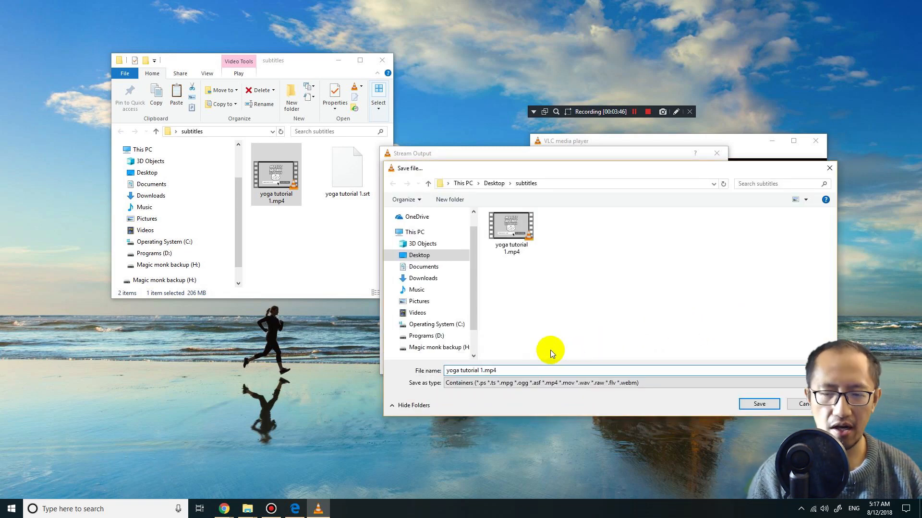
{"action": "type", "text": "engsub"}
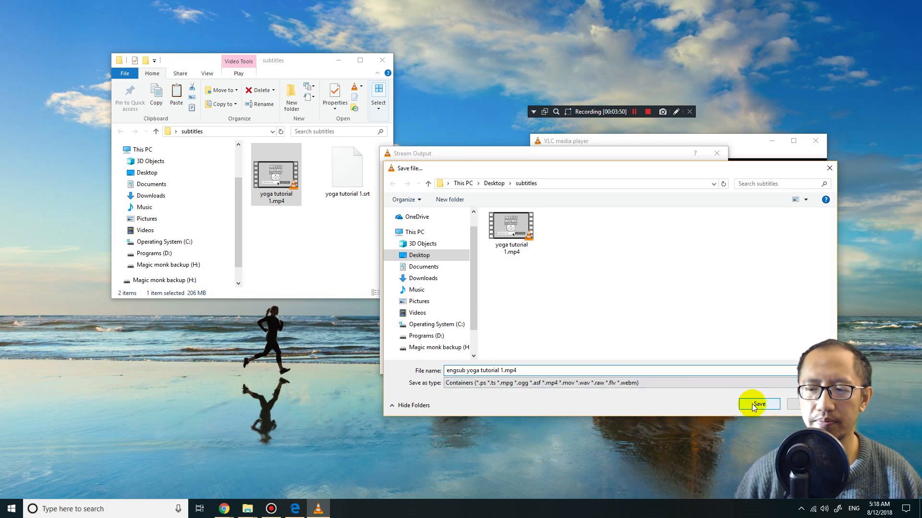
{"action": "left_click", "coordinate": [758, 404]}
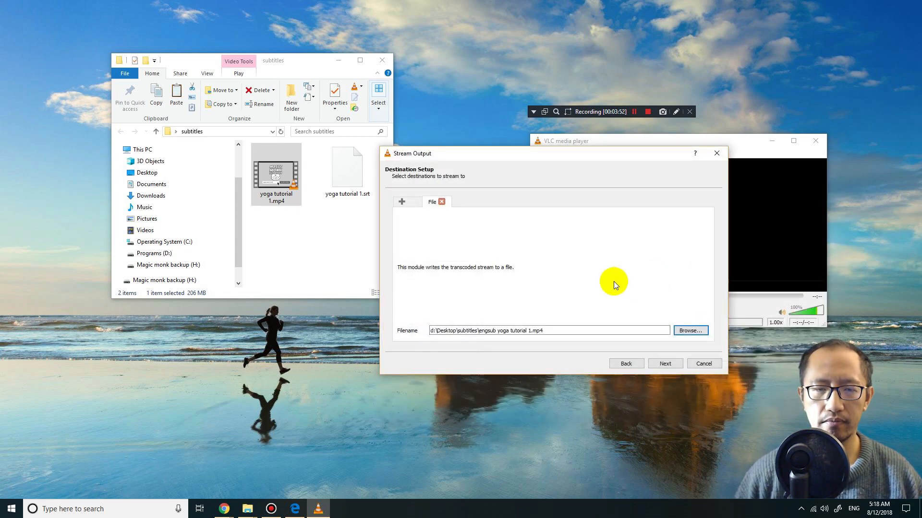
{"action": "left_click", "coordinate": [665, 363]}
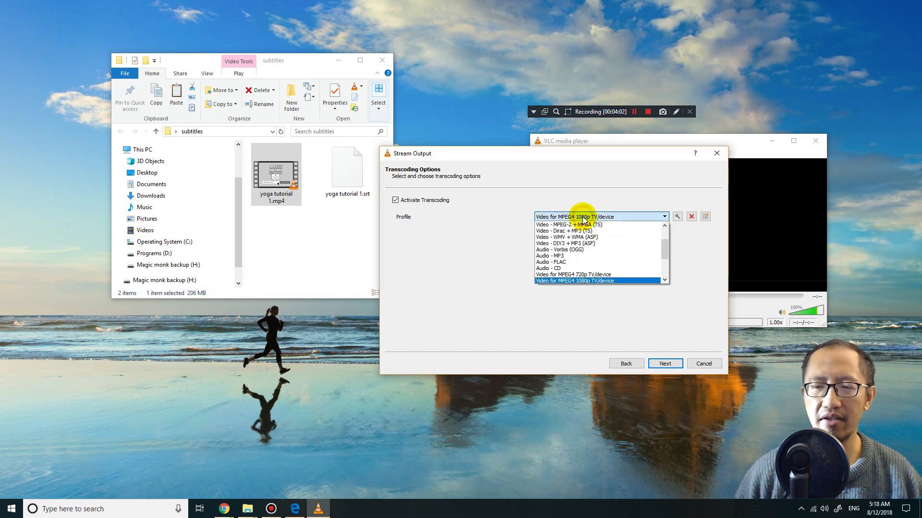
{"action": "mouse_move", "coordinate": [600, 275]}
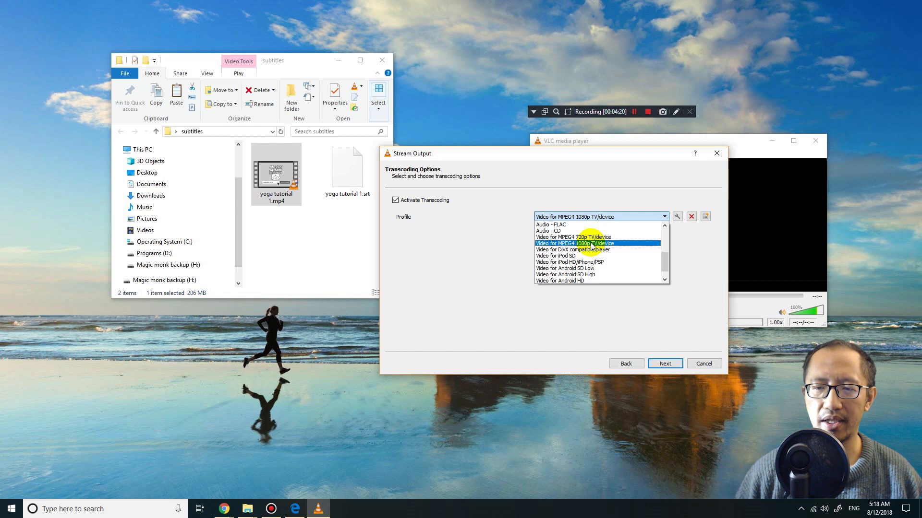
Select the Video for MPEG4 1080p TV/device profile and open it for editing
{"action": "left_click", "coordinate": [594, 243]}
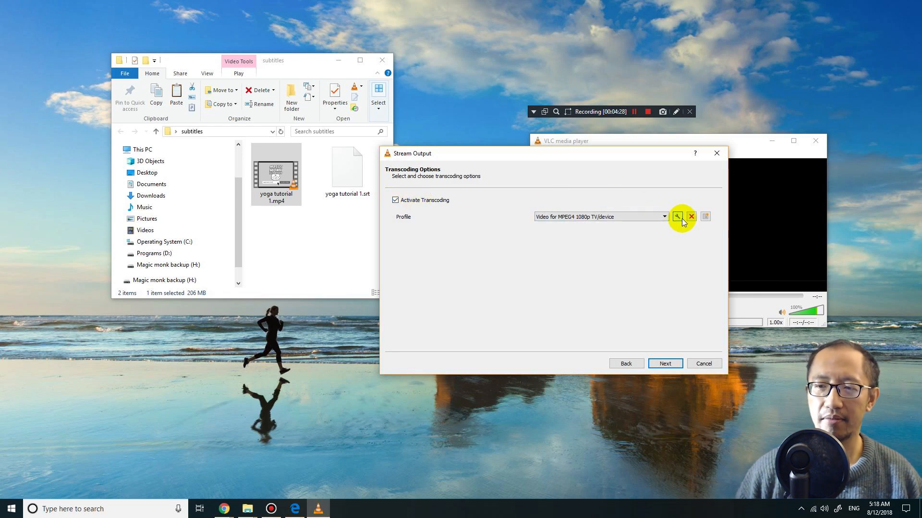
{"action": "mouse_move", "coordinate": [677, 217]}
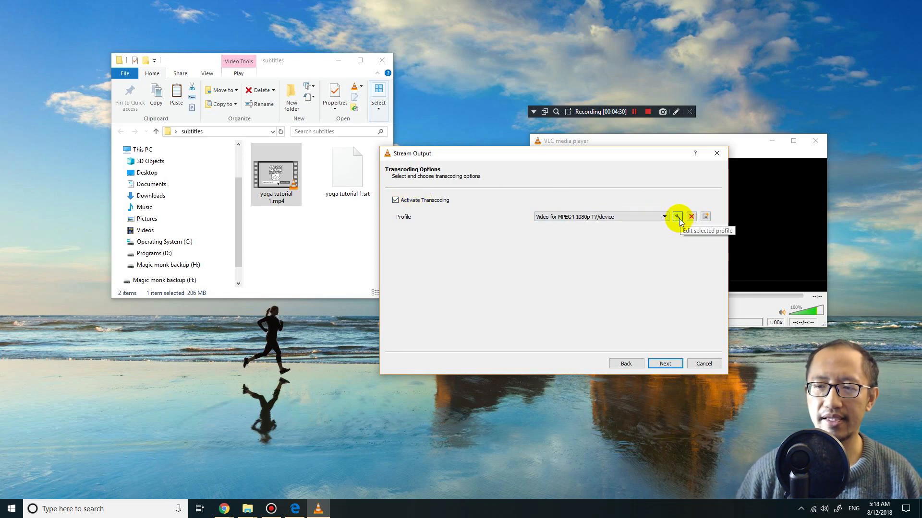
{"action": "left_click", "coordinate": [679, 217]}
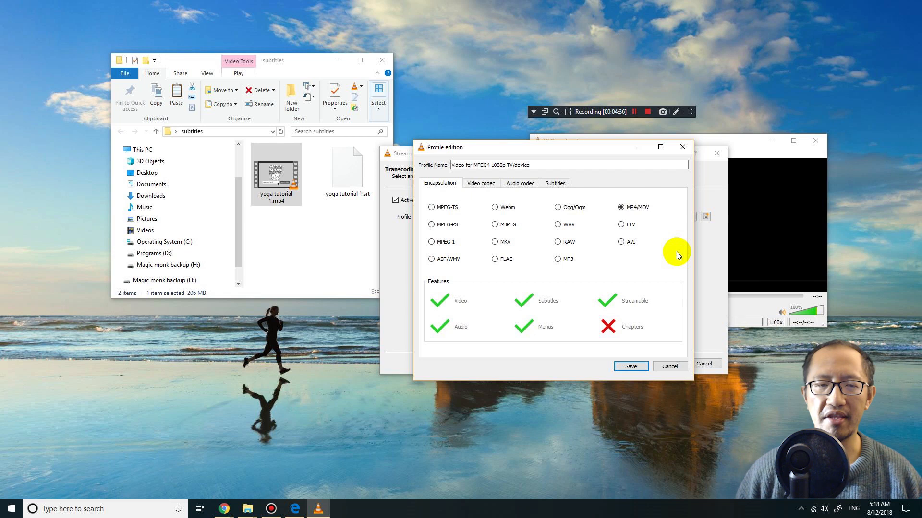
{"action": "mouse_move", "coordinate": [570, 212]}
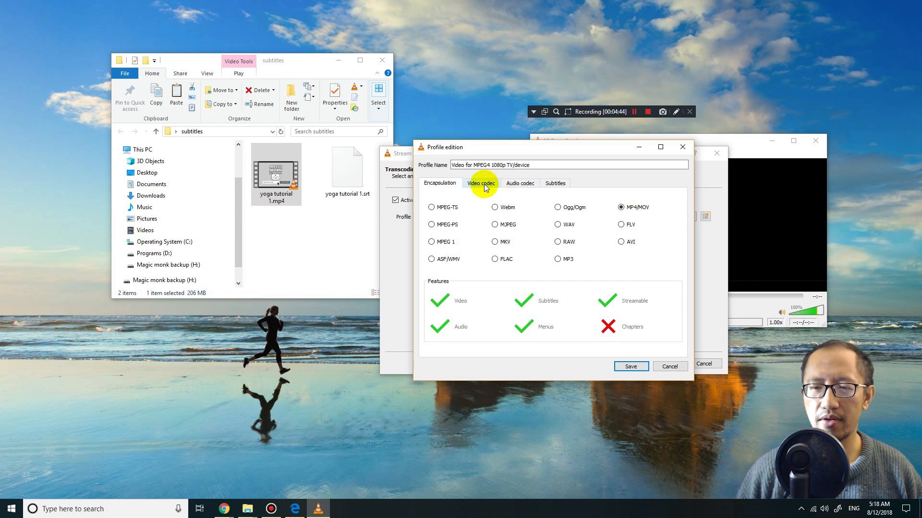
Keep the original audio track in the profile's audio codec settings
{"action": "left_click", "coordinate": [481, 183]}
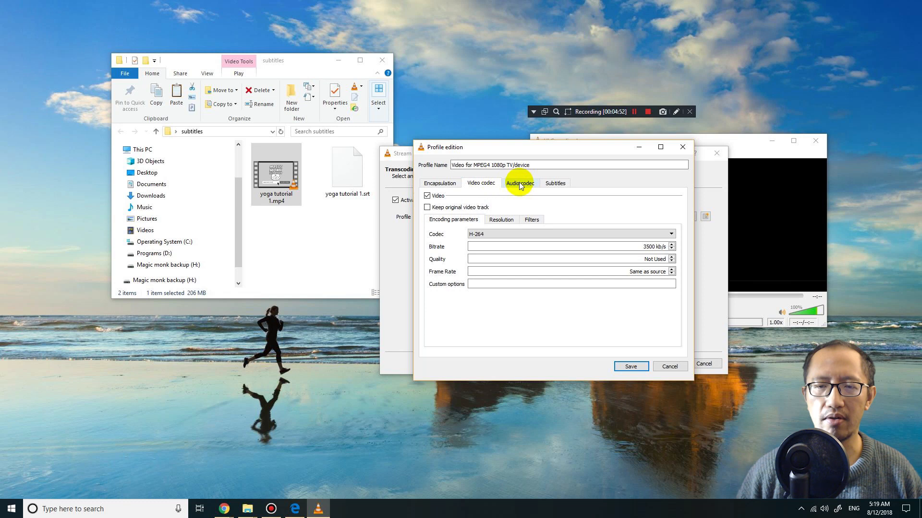
{"action": "left_click", "coordinate": [520, 183]}
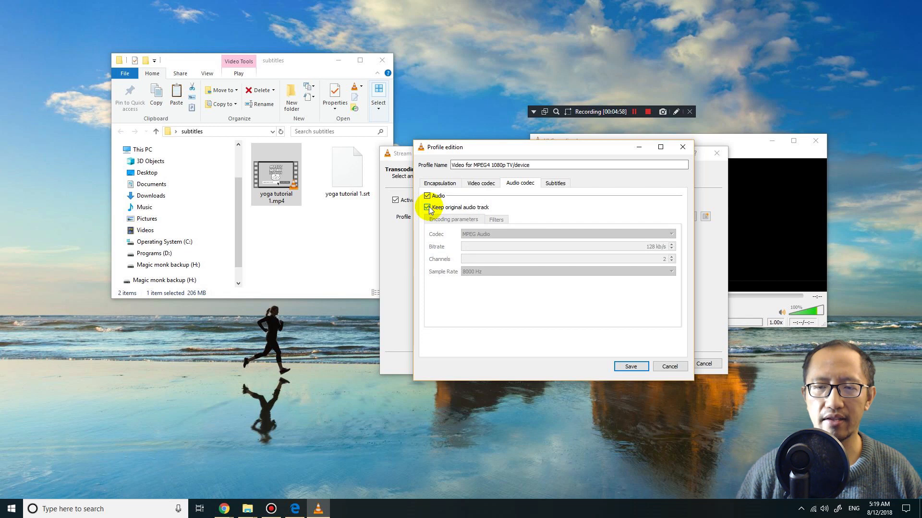
{"action": "left_click", "coordinate": [480, 183]}
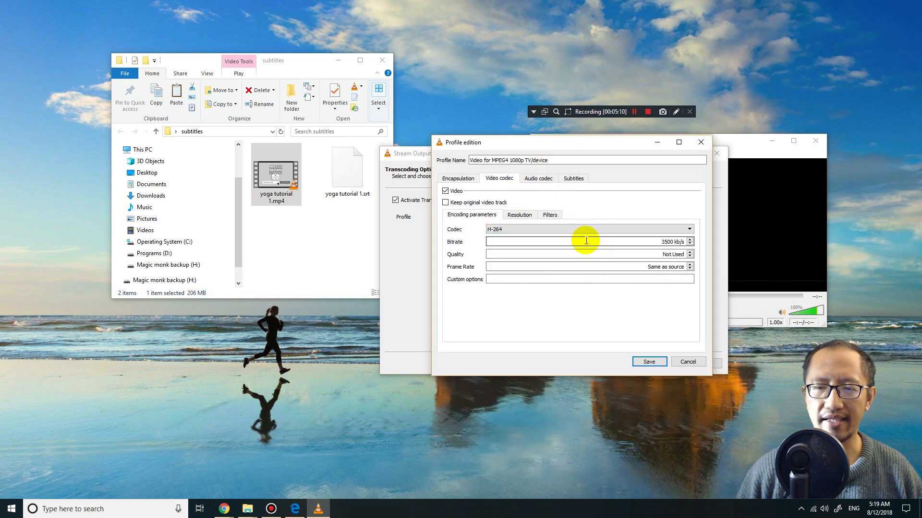
Enable subtitles overlaid on the video, save the profile, and continue
{"action": "left_click", "coordinate": [537, 178]}
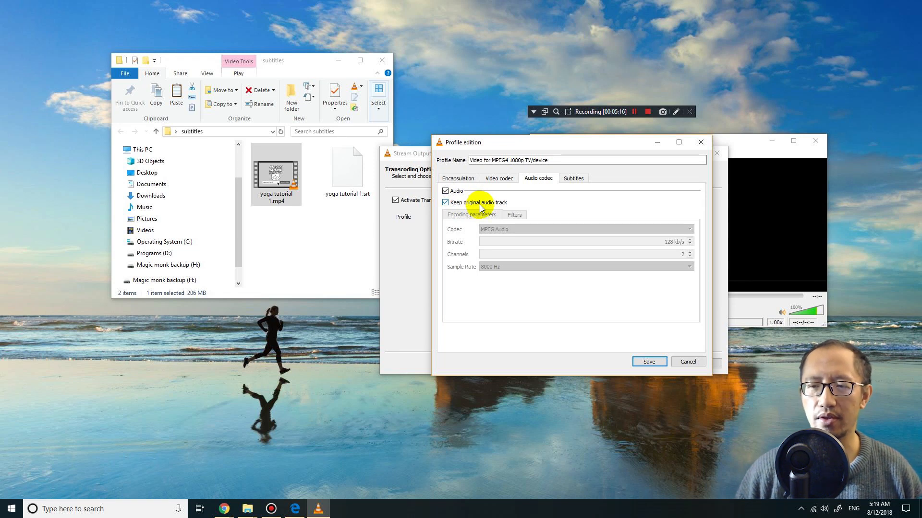
{"action": "mouse_move", "coordinate": [553, 191]}
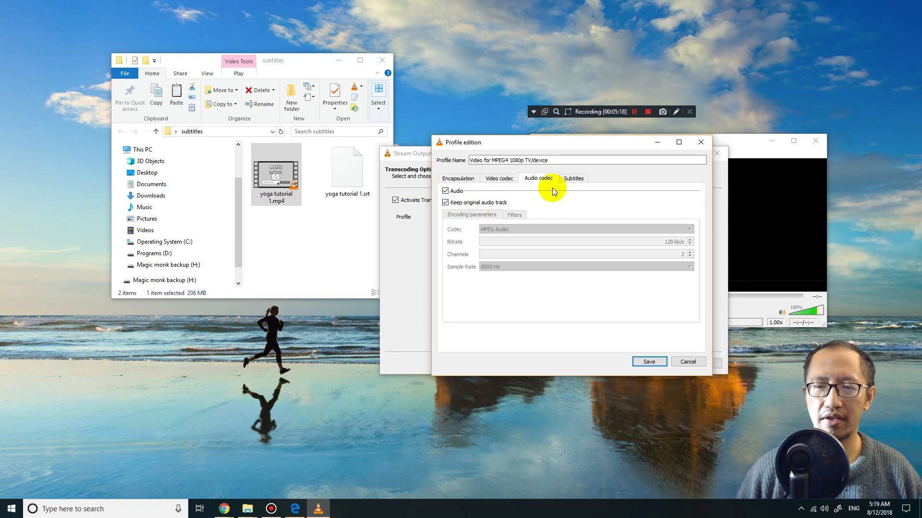
{"action": "left_click", "coordinate": [572, 178]}
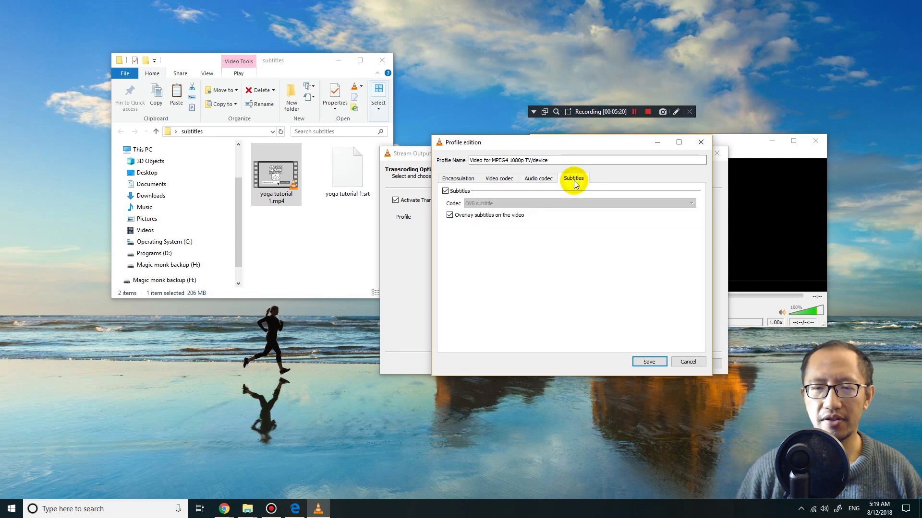
{"action": "left_click", "coordinate": [445, 190]}
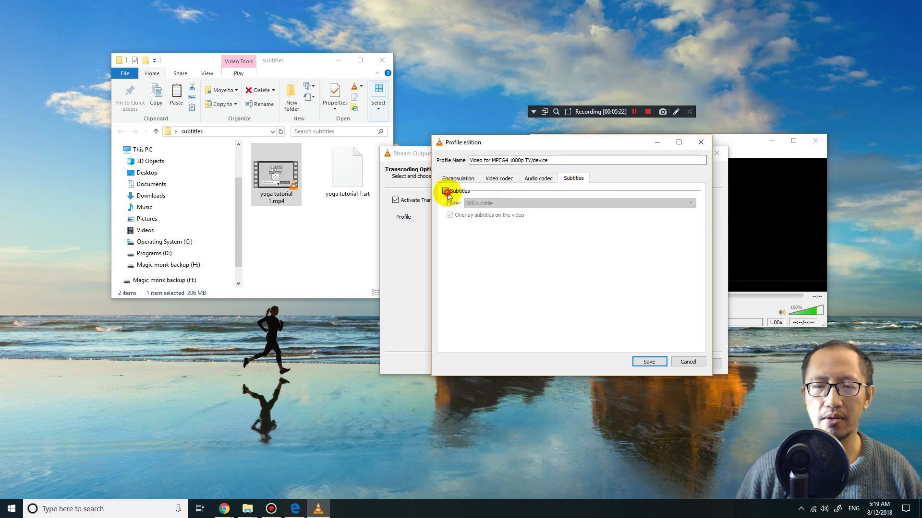
{"action": "left_click", "coordinate": [445, 191]}
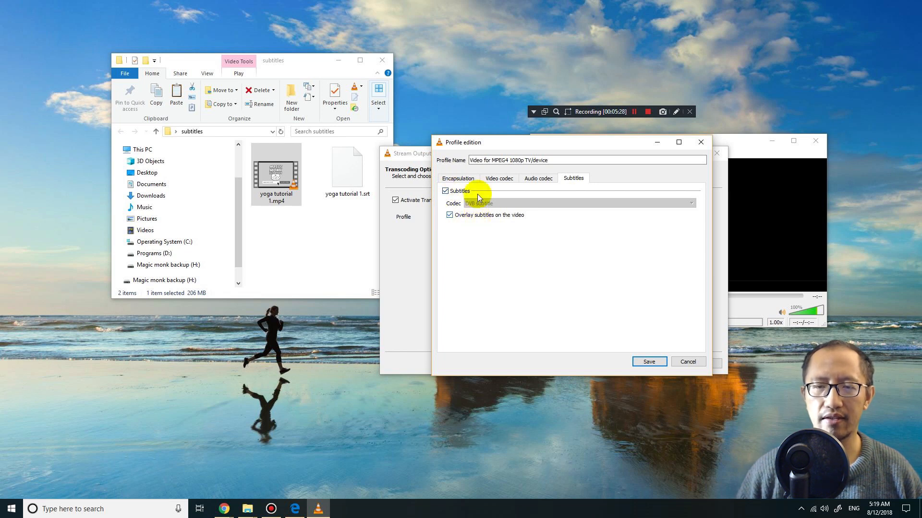
{"action": "left_click", "coordinate": [498, 179]}
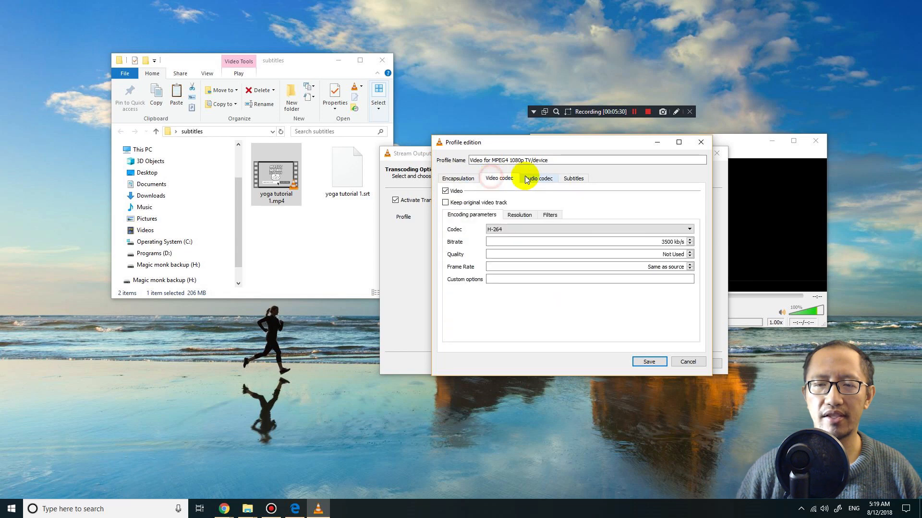
{"action": "left_click", "coordinate": [649, 361]}
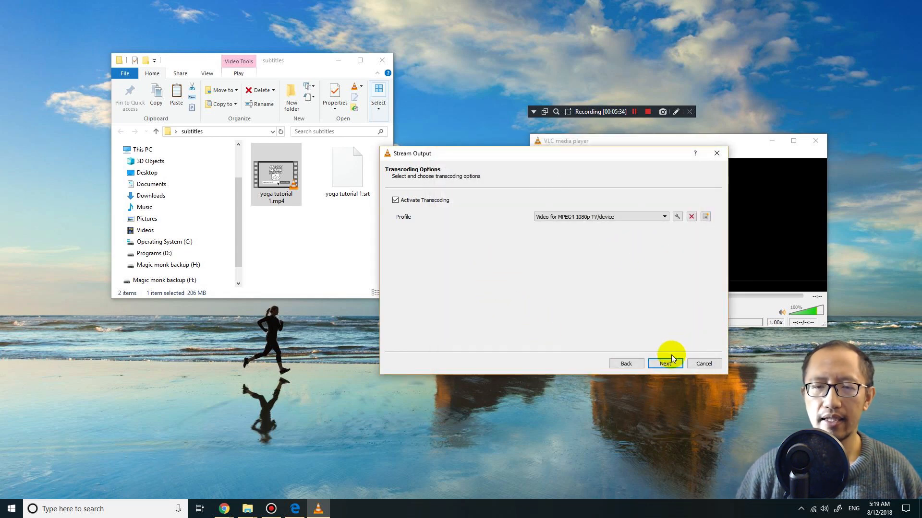
{"action": "left_click", "coordinate": [665, 363]}
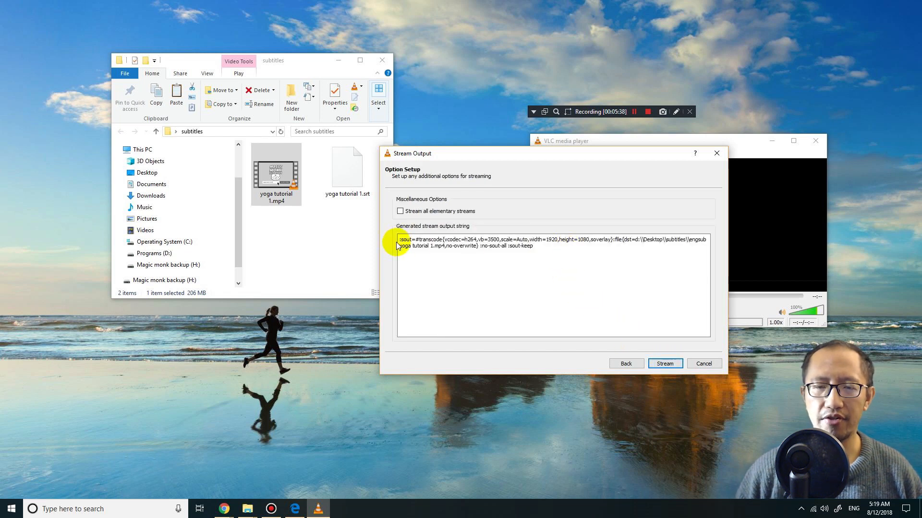
{"action": "mouse_move", "coordinate": [547, 253]}
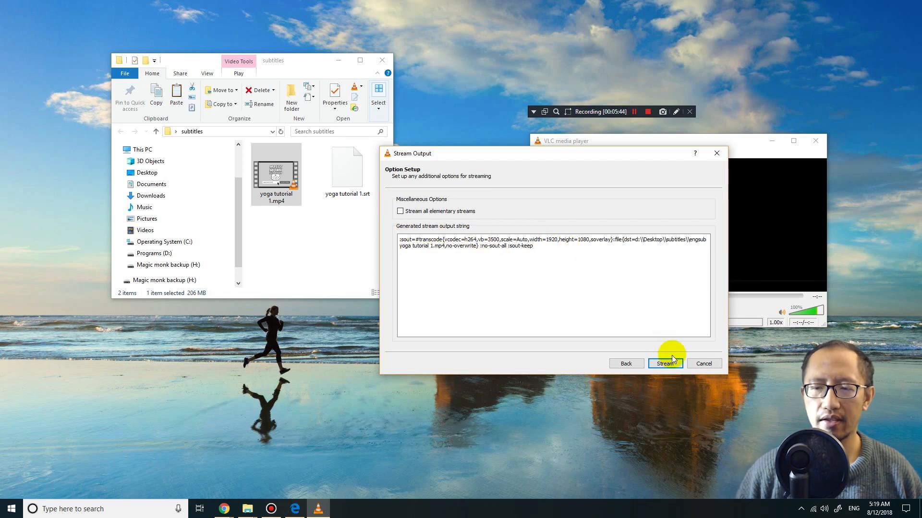
Start streaming to convert the video into engsub yoga tutorial 1.mp4 with burned-in subtitles
{"action": "left_click", "coordinate": [665, 364]}
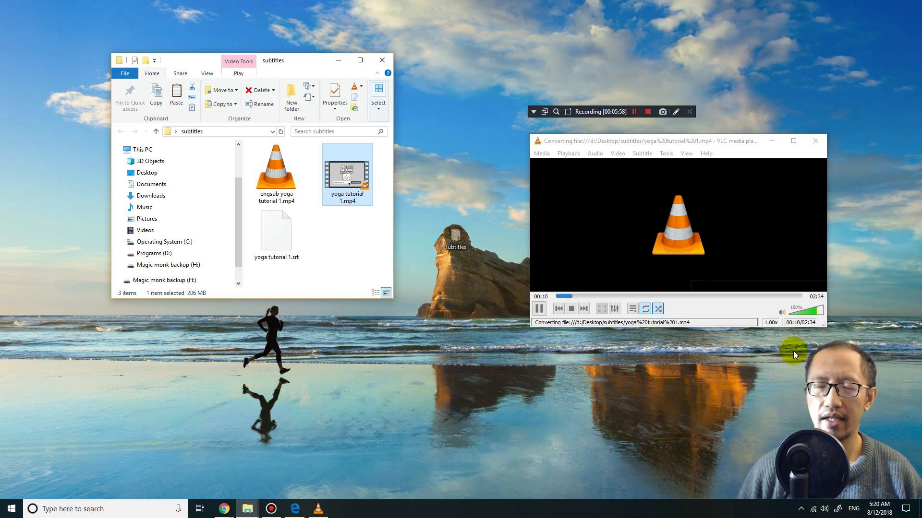
{"action": "left_click", "coordinate": [636, 112]}
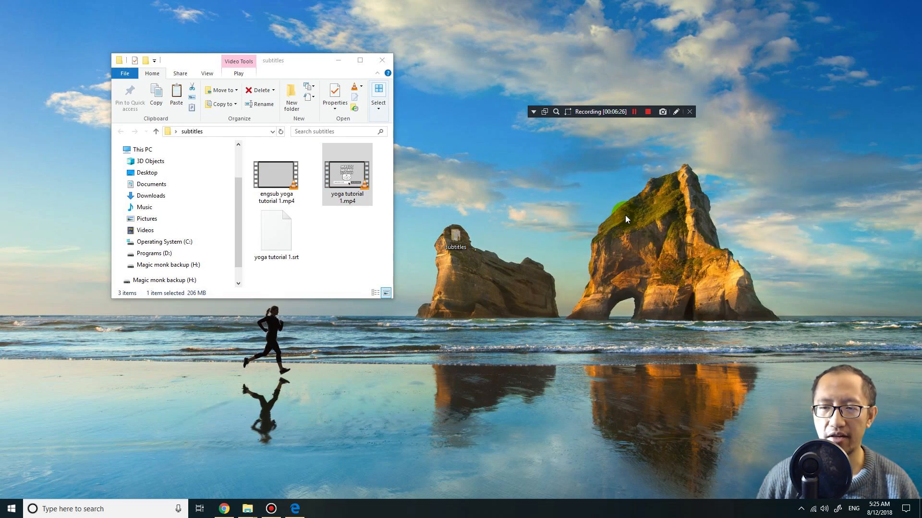
Select engsub yoga tutorial 1.mp4 in the subtitles folder and open it for playback
{"action": "left_click", "coordinate": [276, 176]}
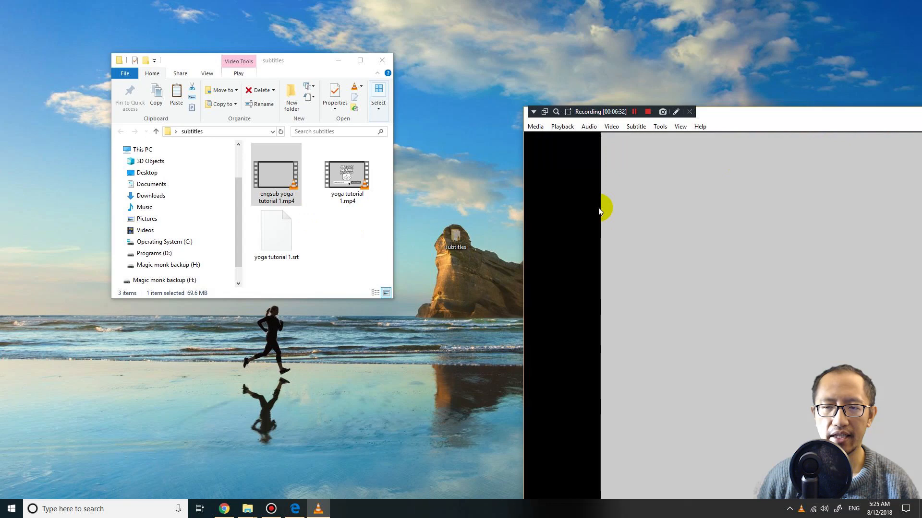
{"action": "double_click", "coordinate": [275, 175]}
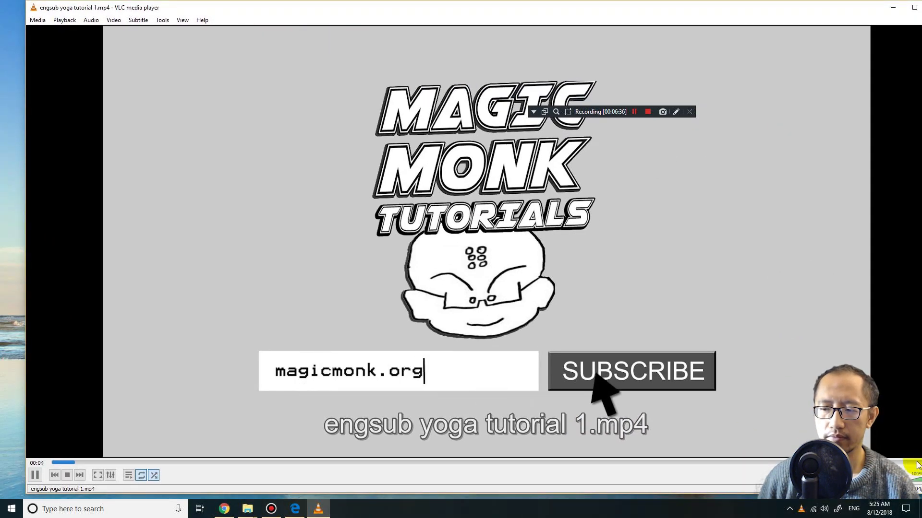
{"action": "mouse_move", "coordinate": [229, 464]}
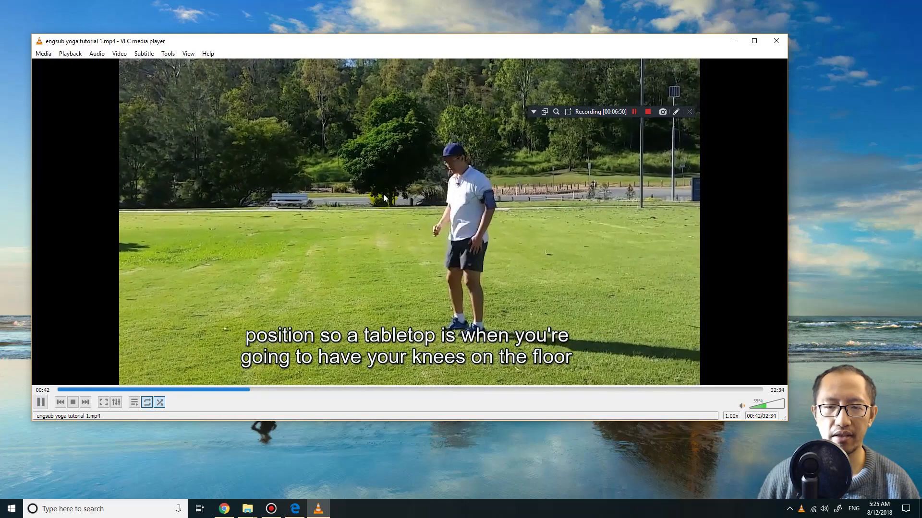
Scrub through engsub yoga tutorial 1.mp4 to near the end, confirming captions, then close VLC
{"action": "right_click", "coordinate": [385, 198]}
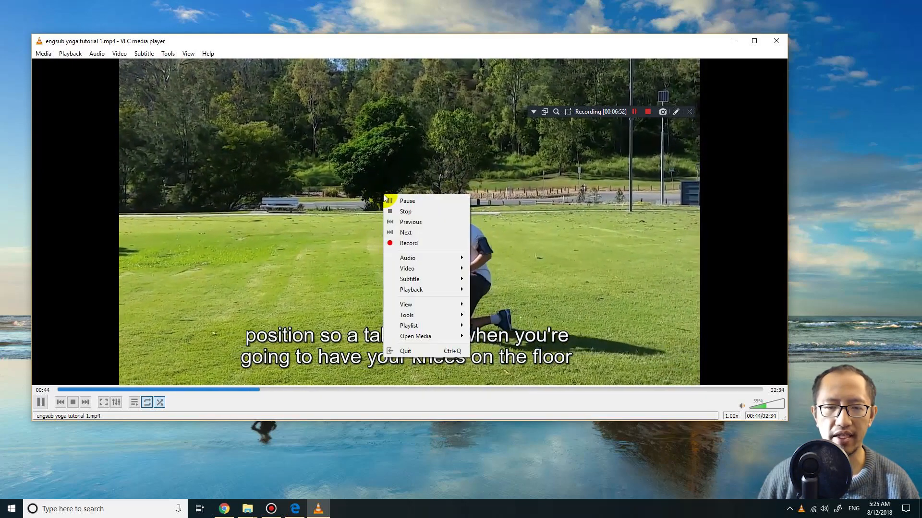
{"action": "mouse_move", "coordinate": [410, 279]}
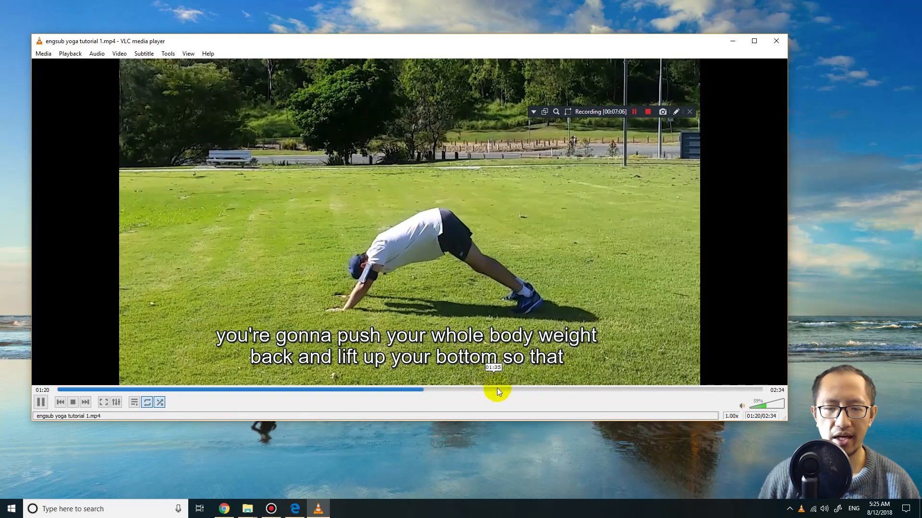
{"action": "left_click_drag", "start_coordinate": [497, 390], "coordinate": [527, 390]}
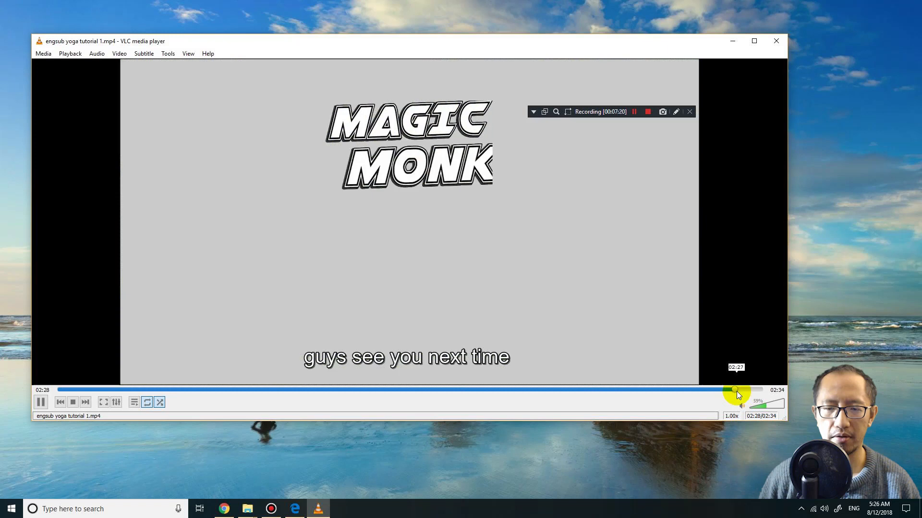
{"action": "left_click_drag", "start_coordinate": [736, 391], "coordinate": [705, 391]}
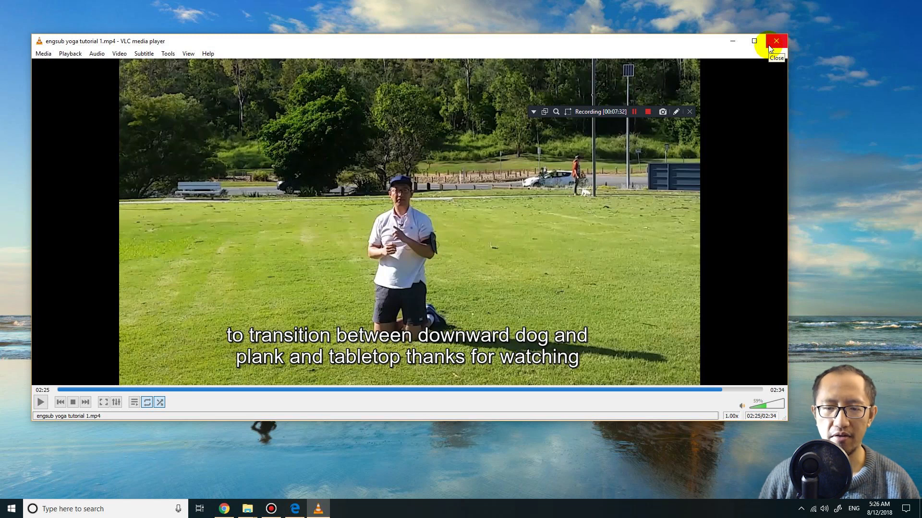
{"action": "left_click", "coordinate": [647, 112]}
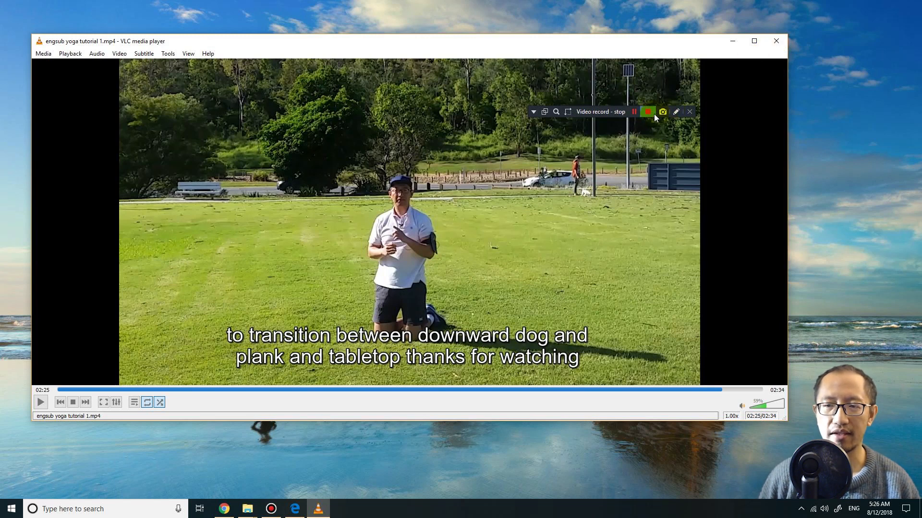